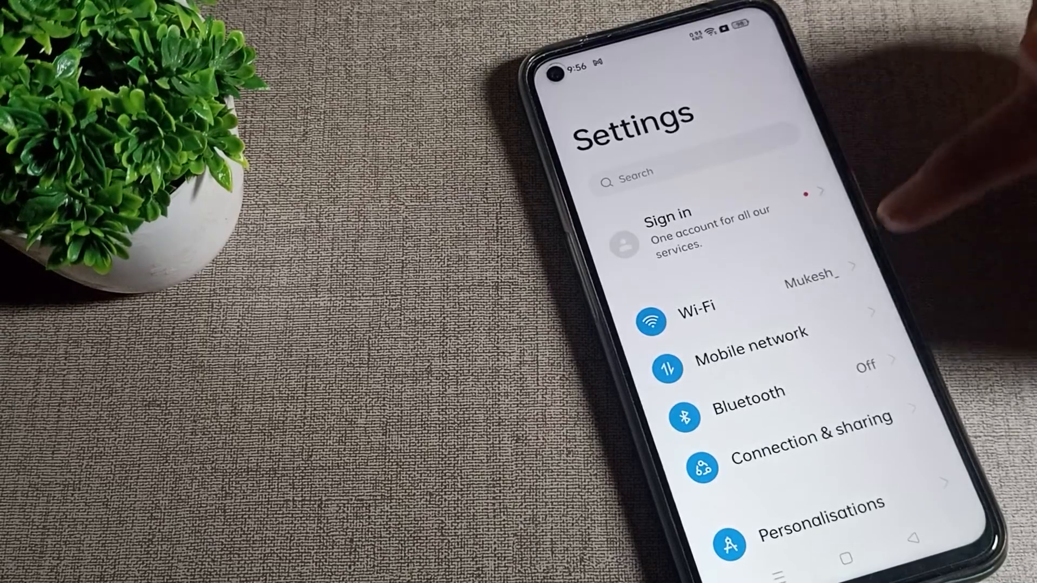
Go from the app drawer to the Wi-Fi page listing the connected and nearby networks
{"action": "scroll", "scroll_direction": "down", "scroll_amount": 3}
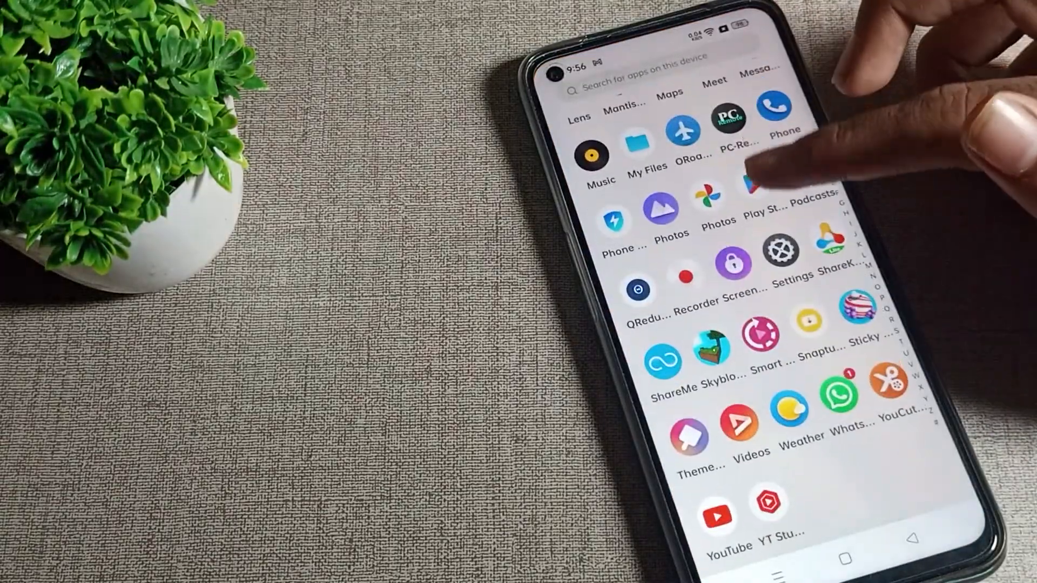
{"action": "left_click", "coordinate": [781, 251]}
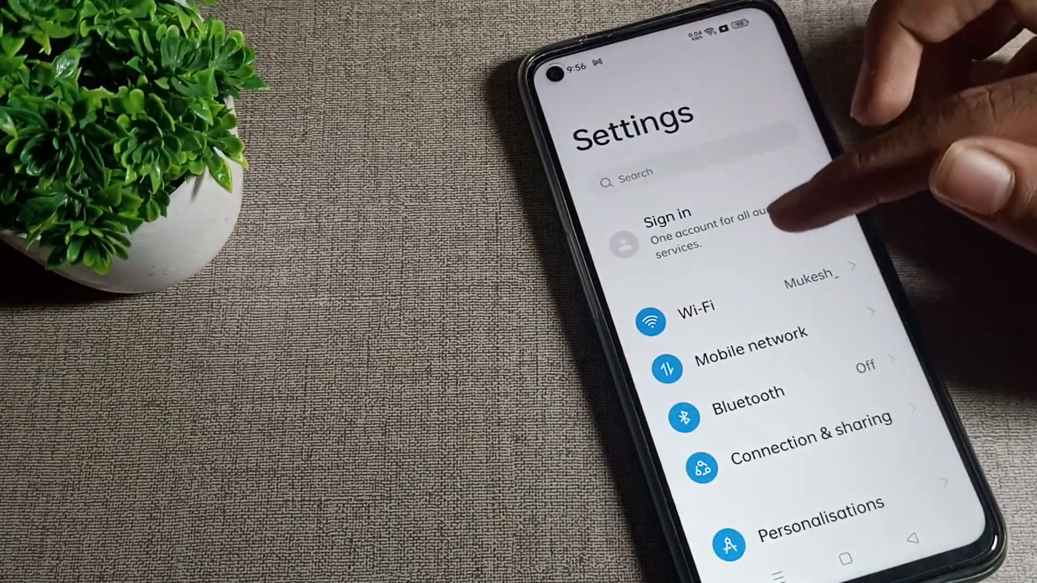
{"action": "scroll", "scroll_direction": "down", "scroll_amount": 3}
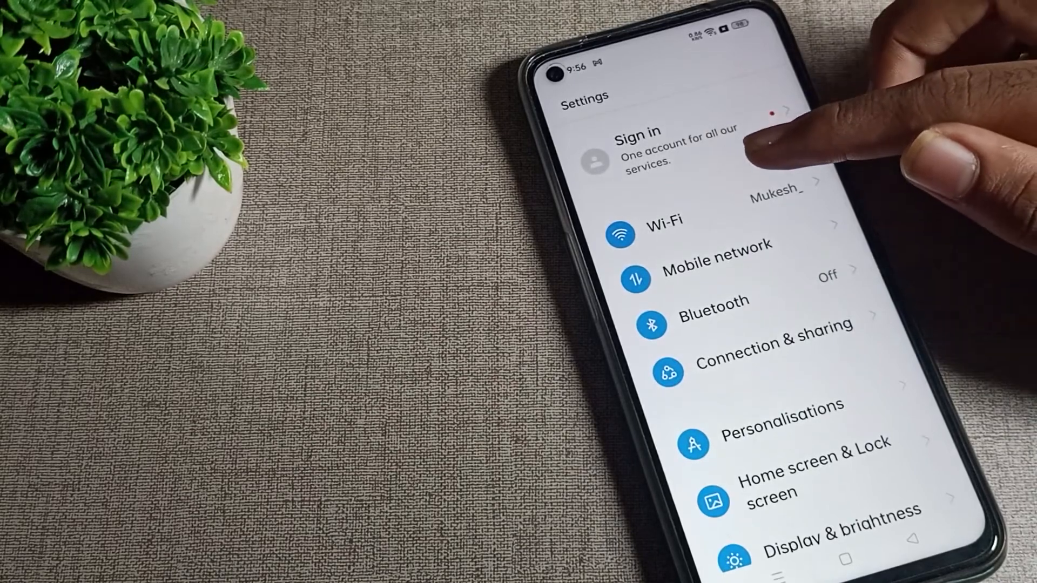
{"action": "left_click", "coordinate": [662, 232]}
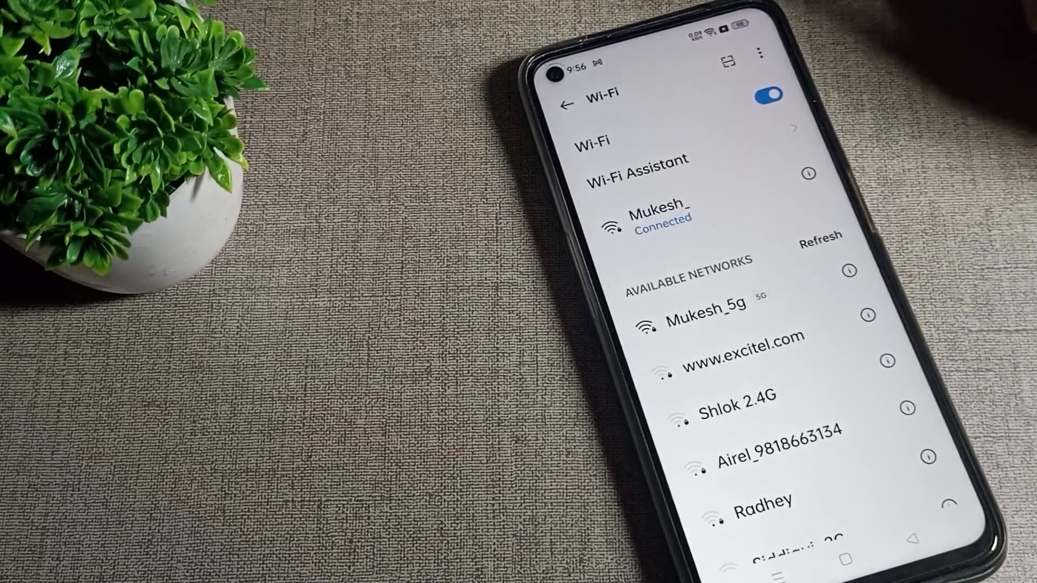
Remove the connected Wi-Fi network from its details, then close all recent apps to the home screen
{"action": "left_click", "coordinate": [661, 215]}
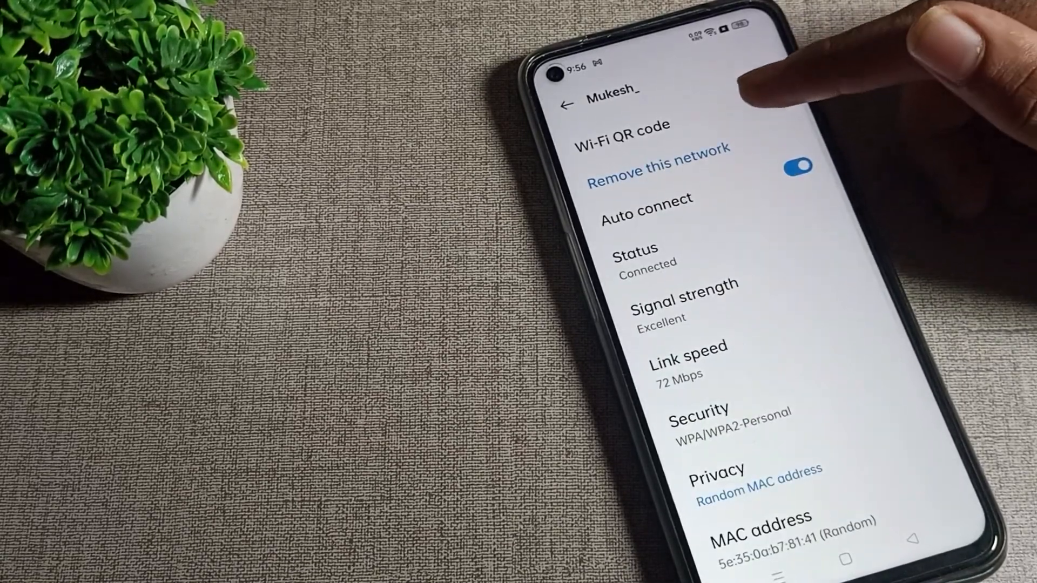
{"action": "left_click", "coordinate": [656, 170]}
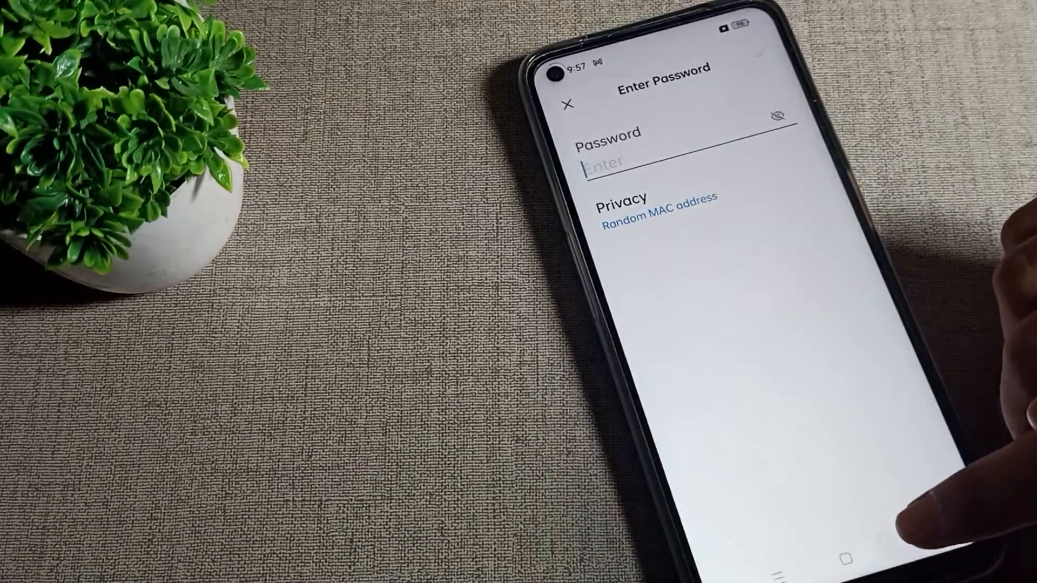
{"action": "left_click", "coordinate": [567, 103]}
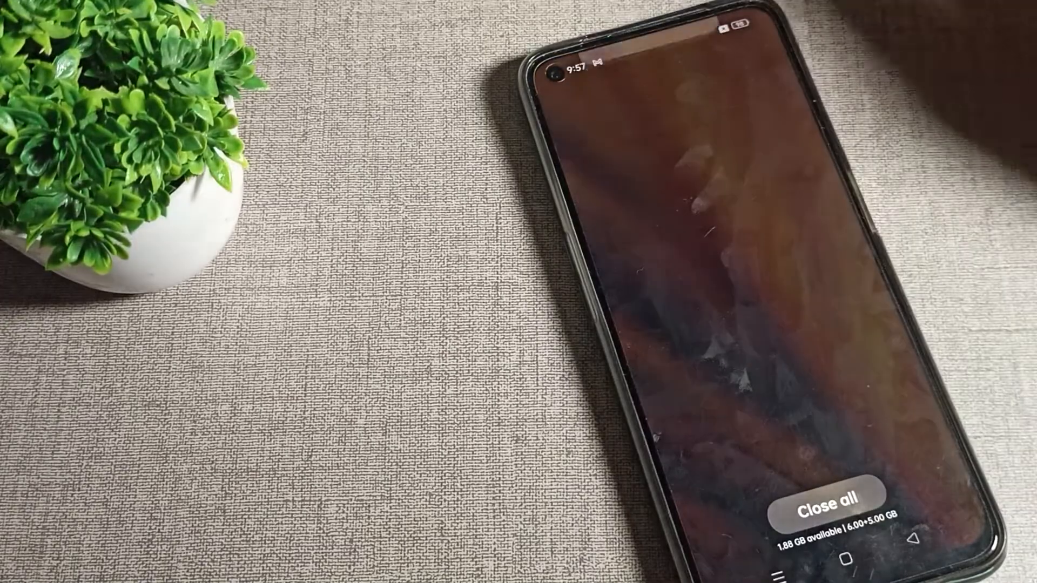
{"action": "left_click", "coordinate": [827, 495]}
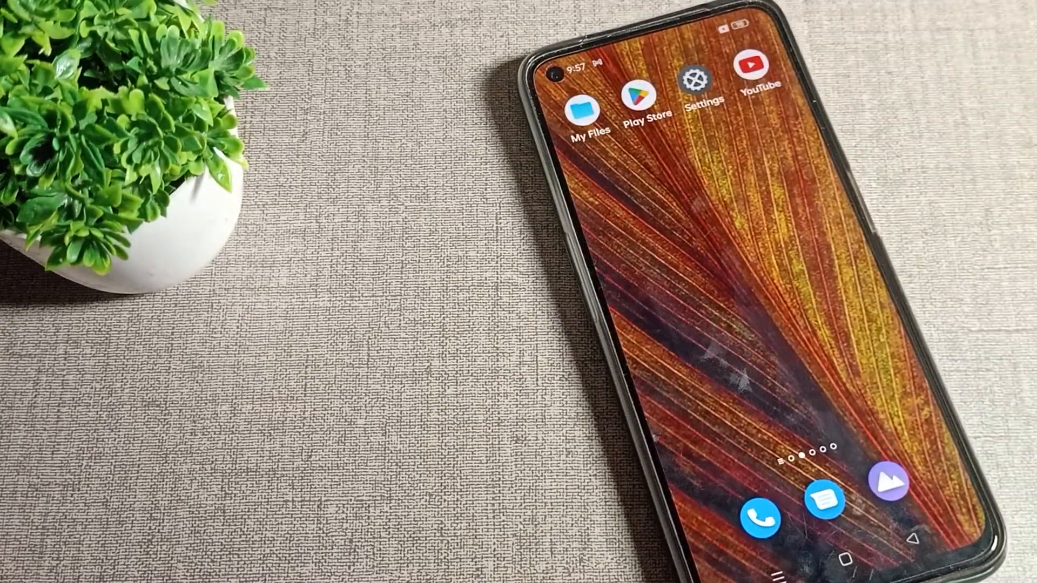